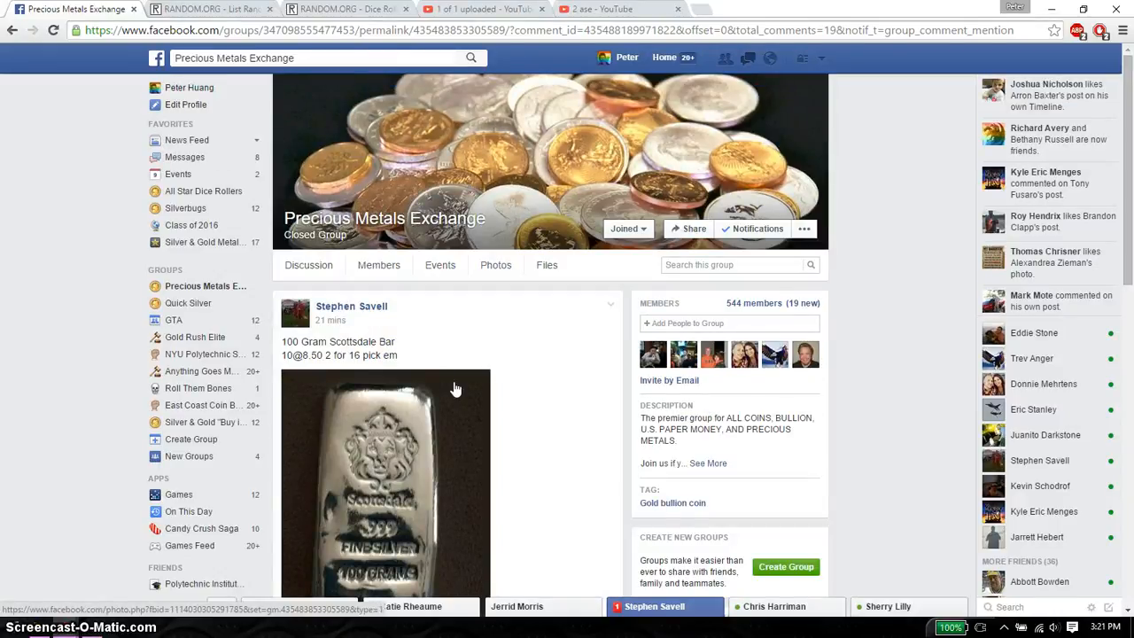
pyautogui.moveTo(496, 376)
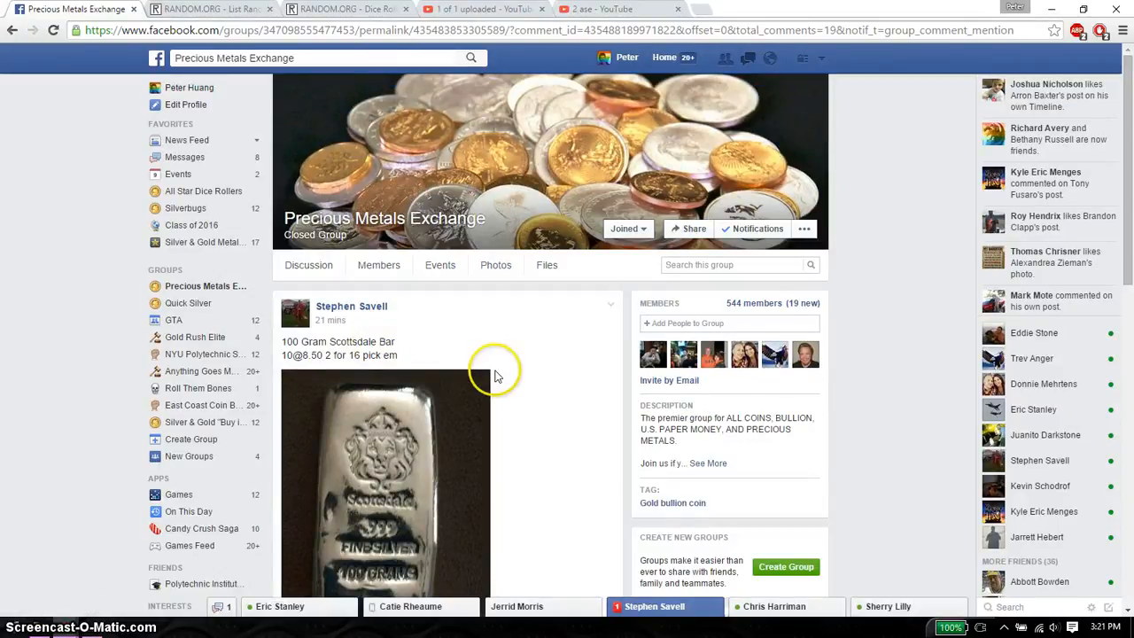
# Scroll the 100 g Scottsdale bar post down to its comment thread of number claims
pyautogui.scroll(-3)
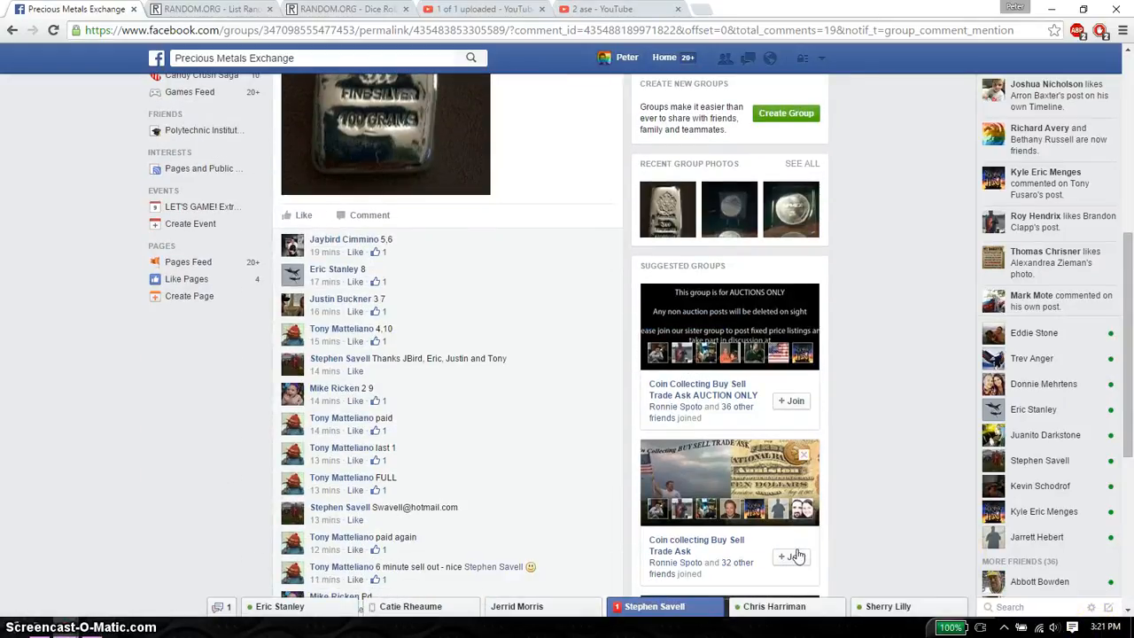
# Expand the comment and select its numbered list of ten raffle names
pyautogui.scroll(-3)
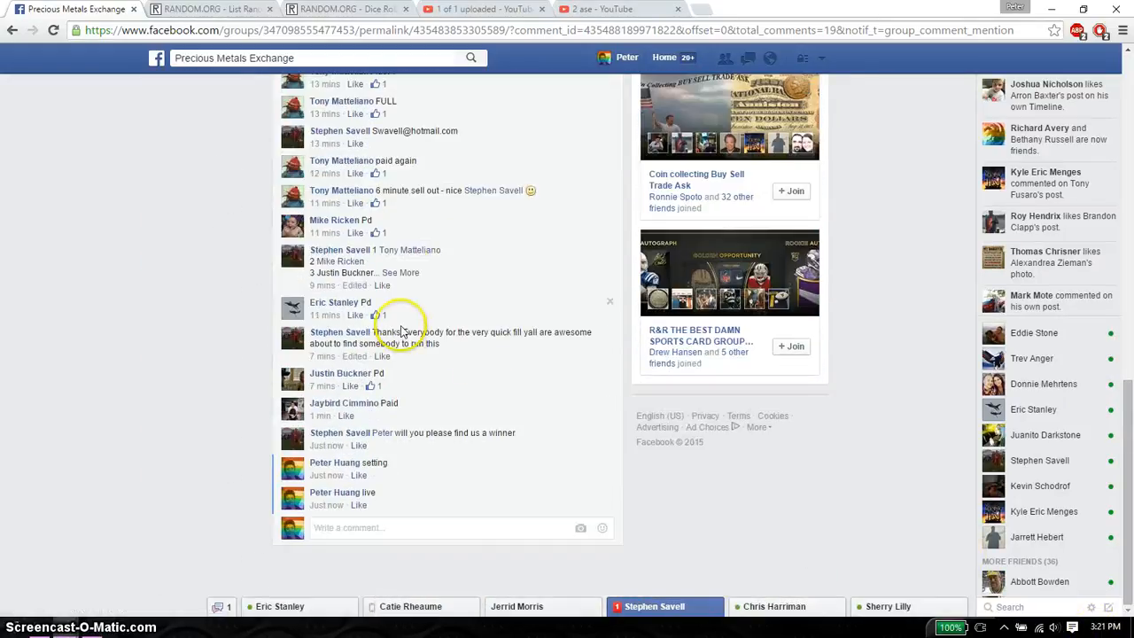
pyautogui.click(400, 273)
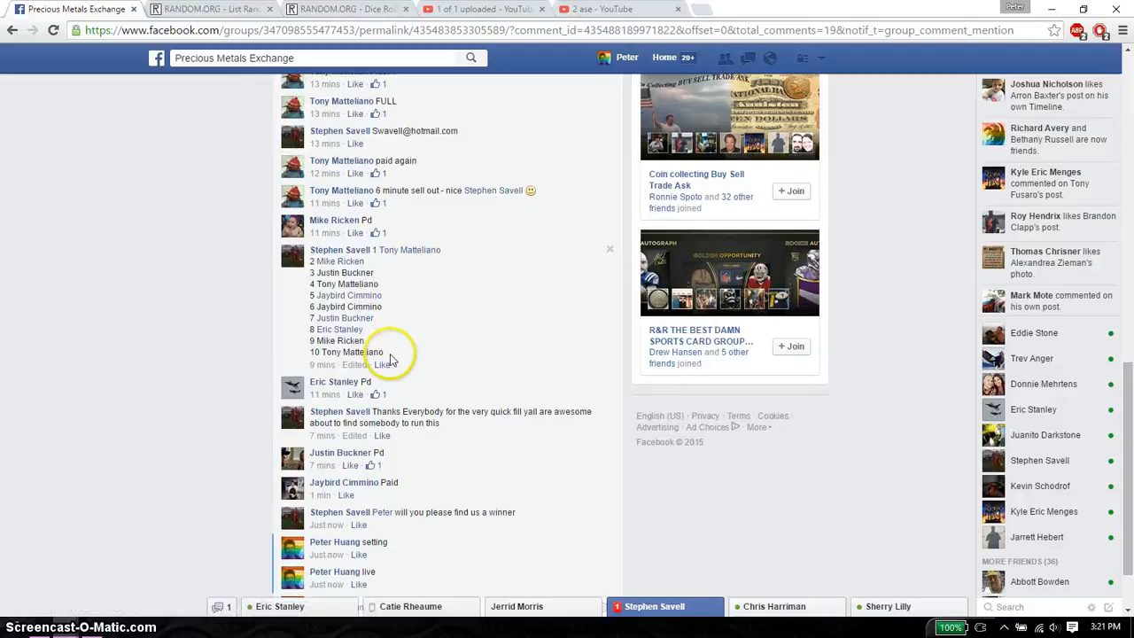
pyautogui.moveTo(372, 252); pyautogui.dragTo(373, 351)
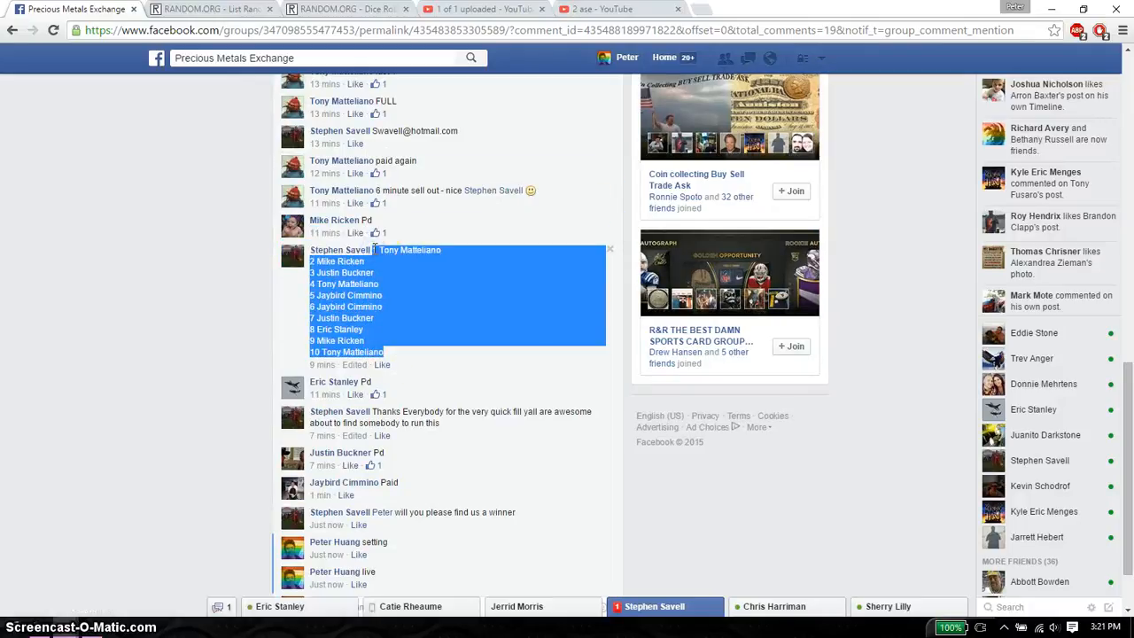
# Roll the two virtual dice (six and one), then move to the List Randomizer with the names
pyautogui.click(209, 9)
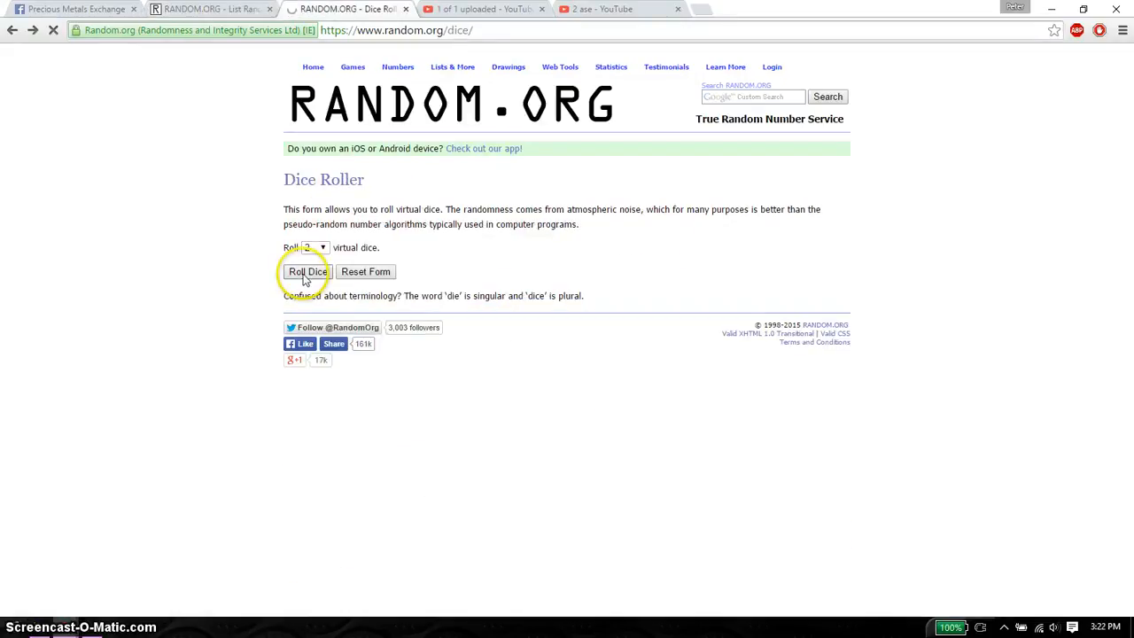
pyautogui.click(309, 271)
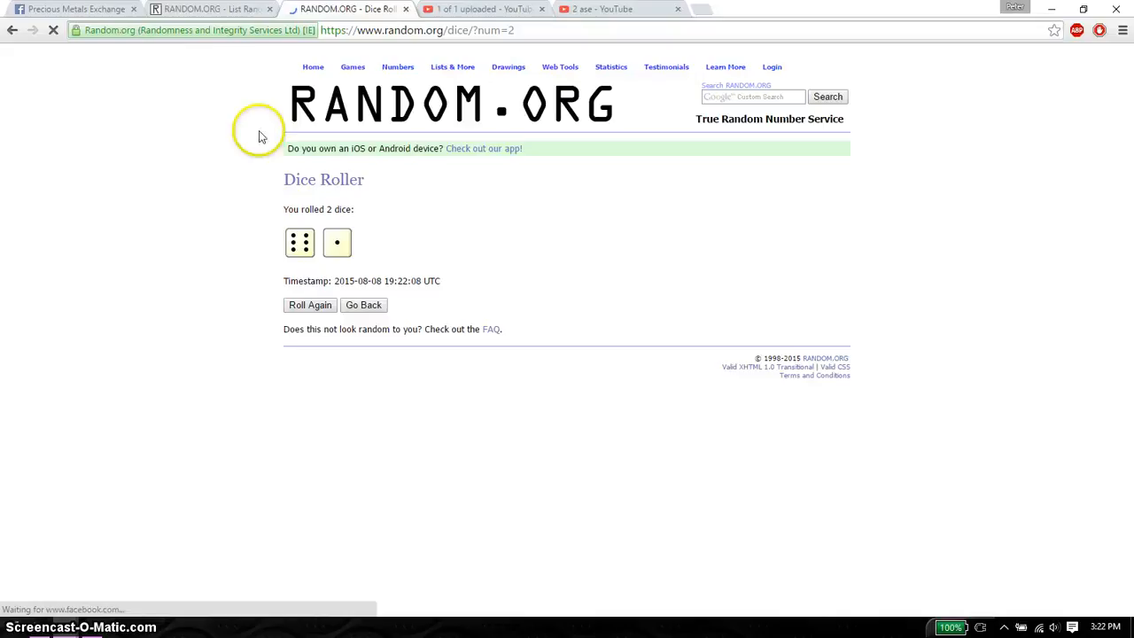
pyautogui.click(209, 9)
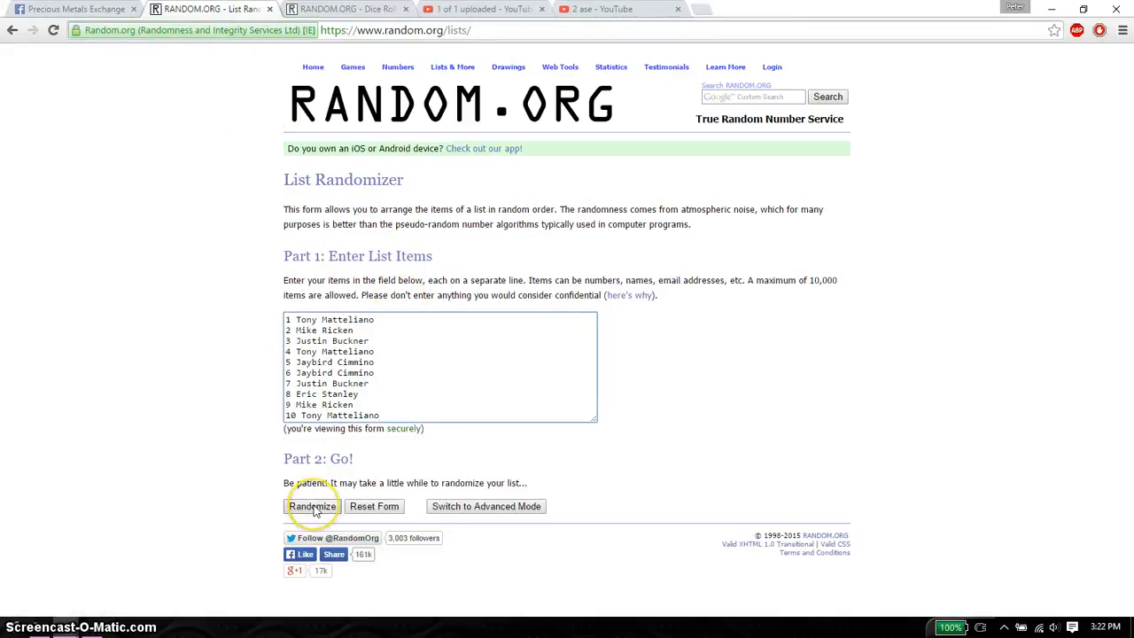
pyautogui.click(312, 507)
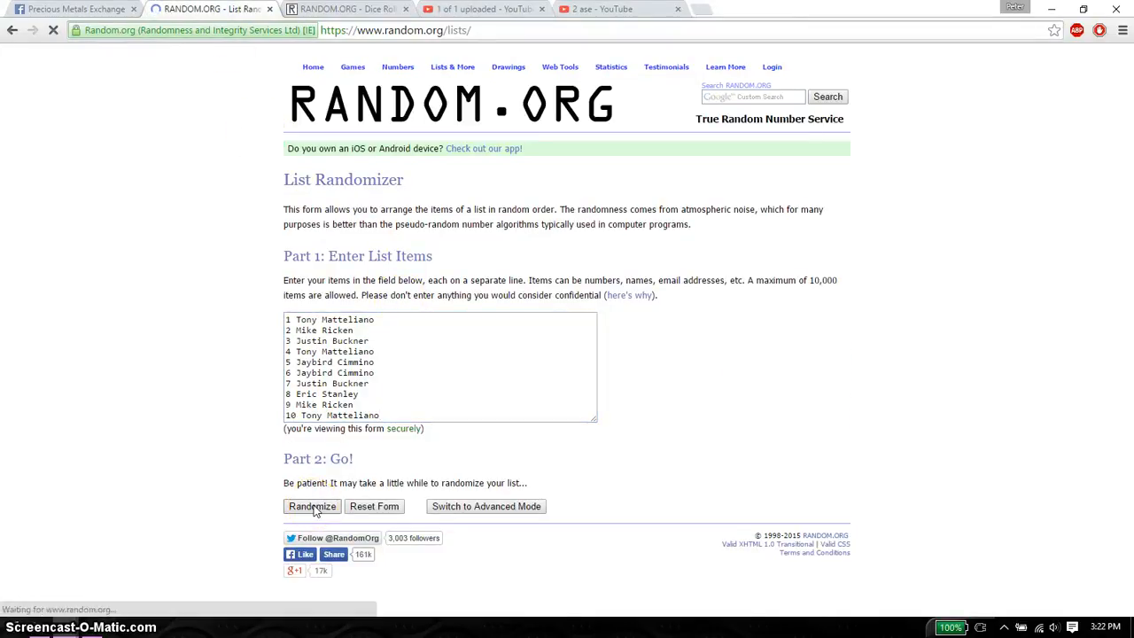
pyautogui.click(312, 507)
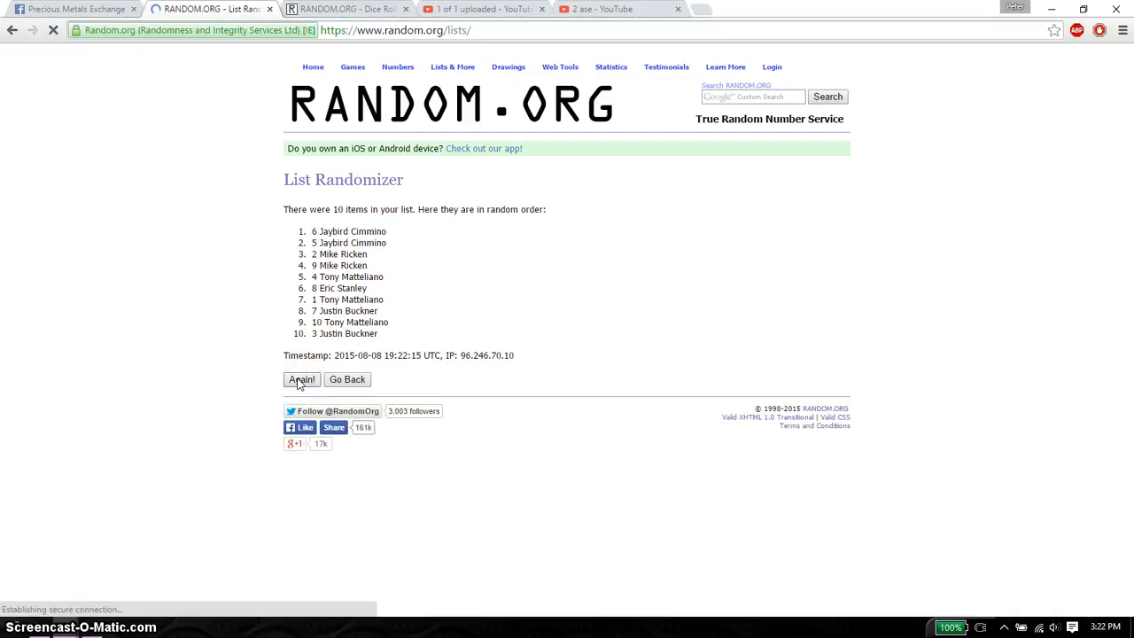
pyautogui.click(301, 379)
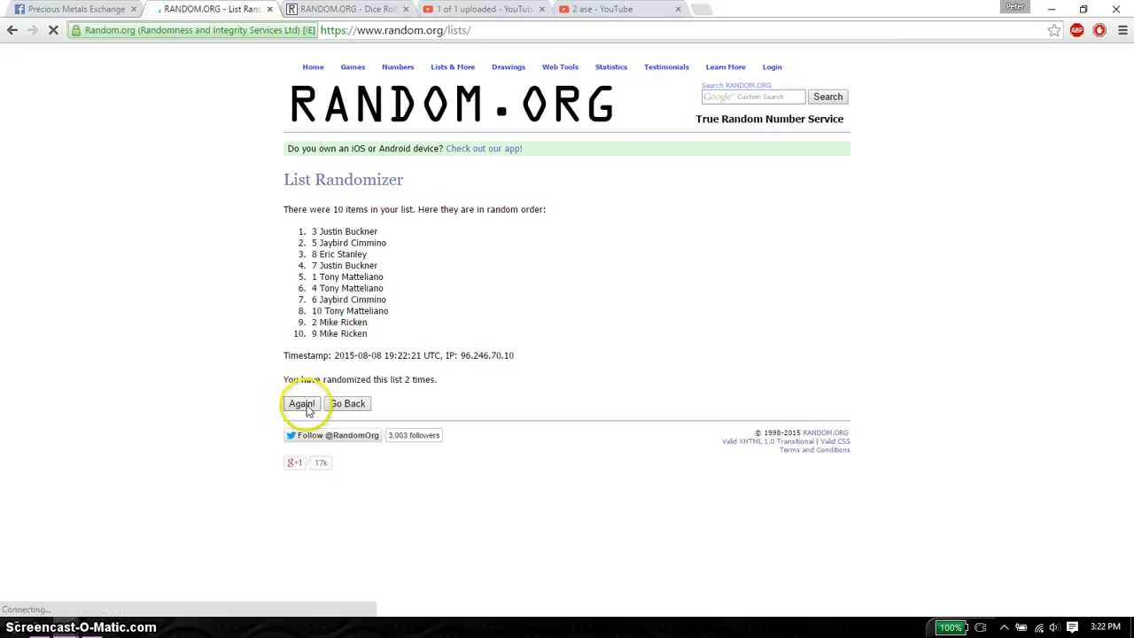
pyautogui.click(302, 404)
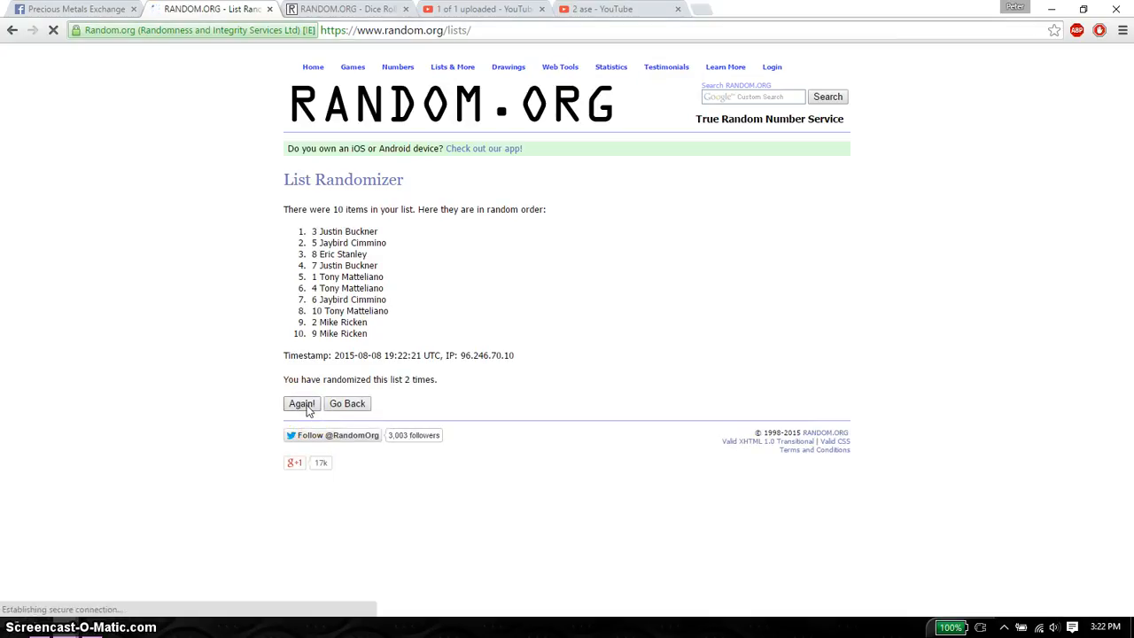
pyautogui.click(301, 405)
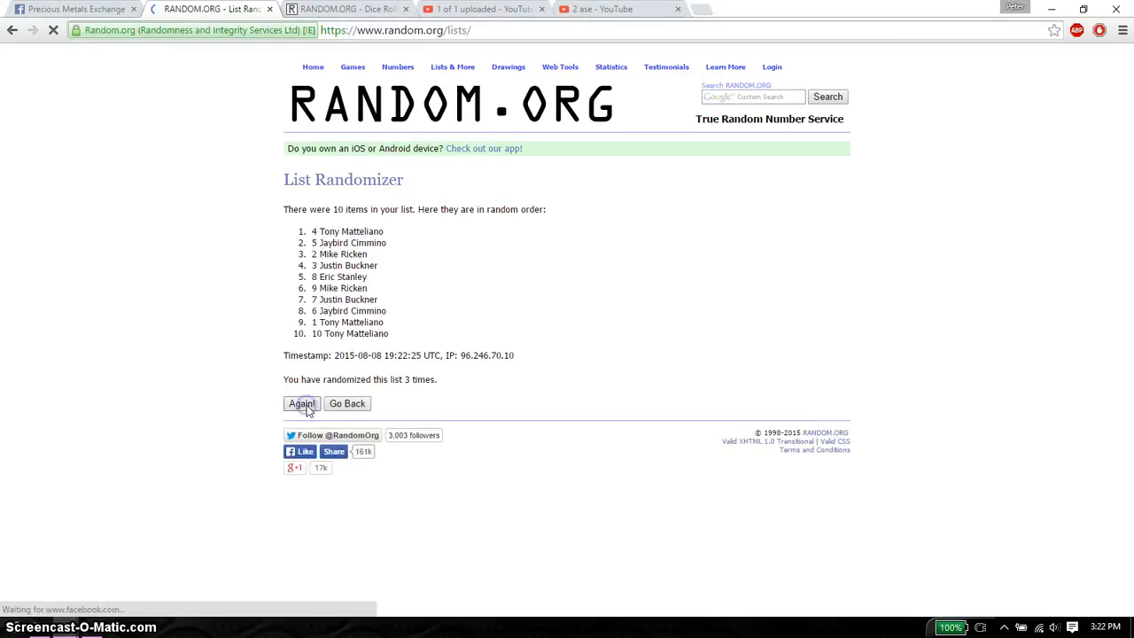
pyautogui.click(301, 404)
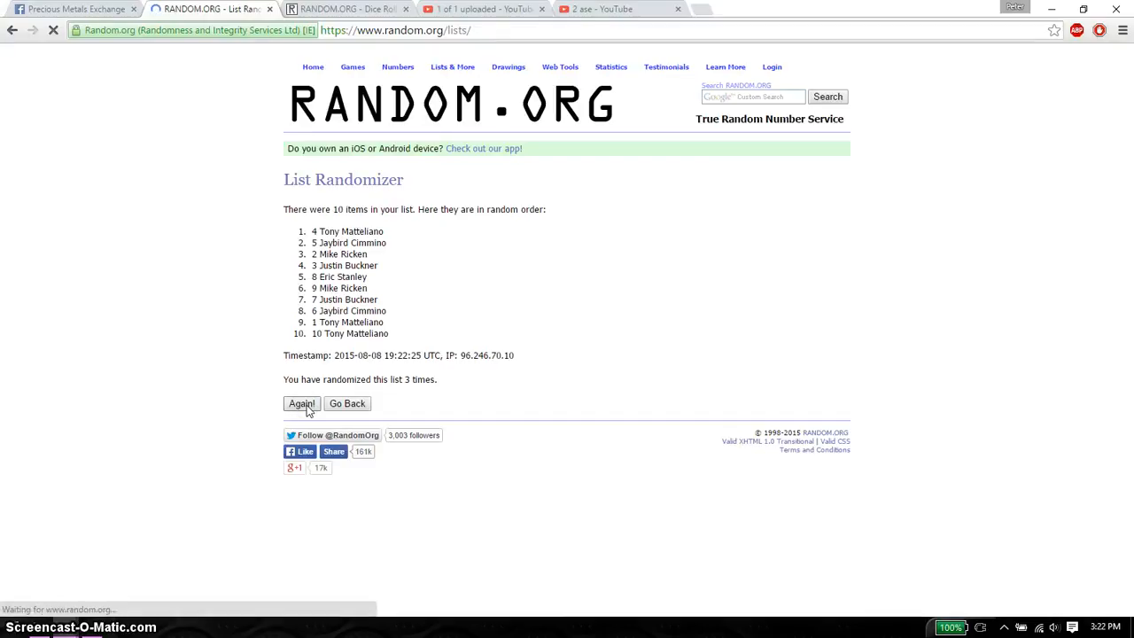
pyautogui.click(301, 404)
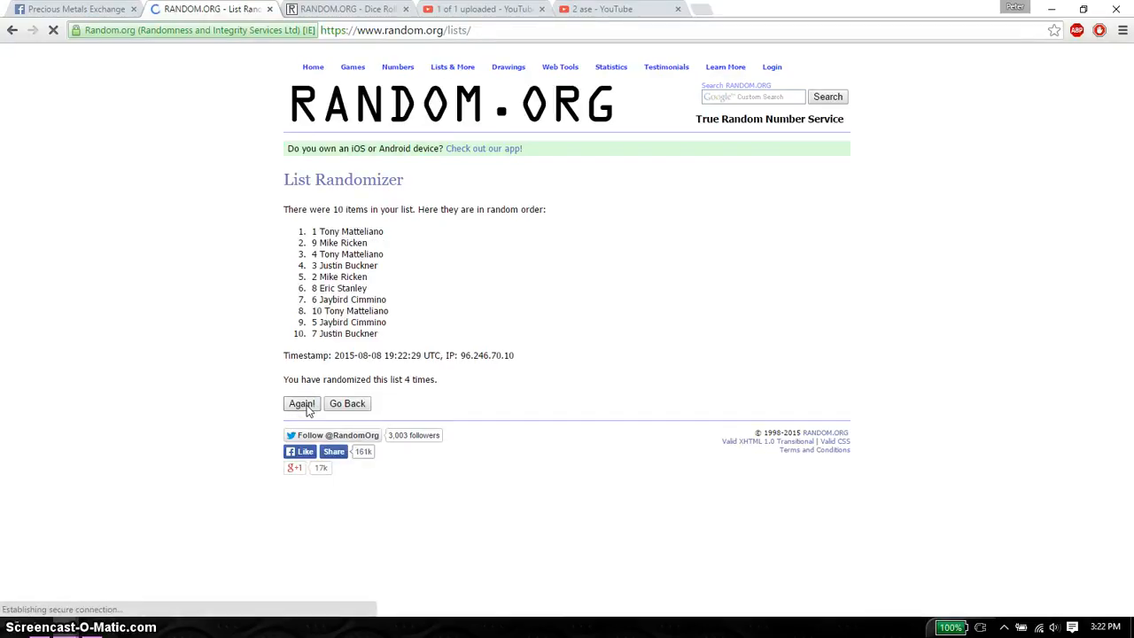
pyautogui.click(301, 404)
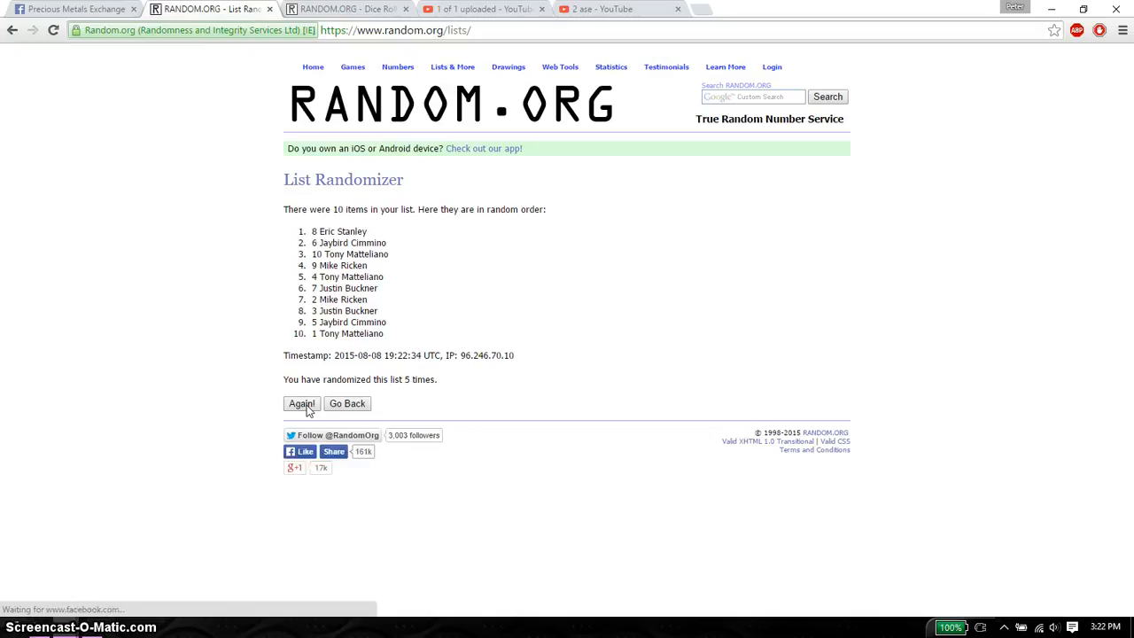
pyautogui.click(302, 404)
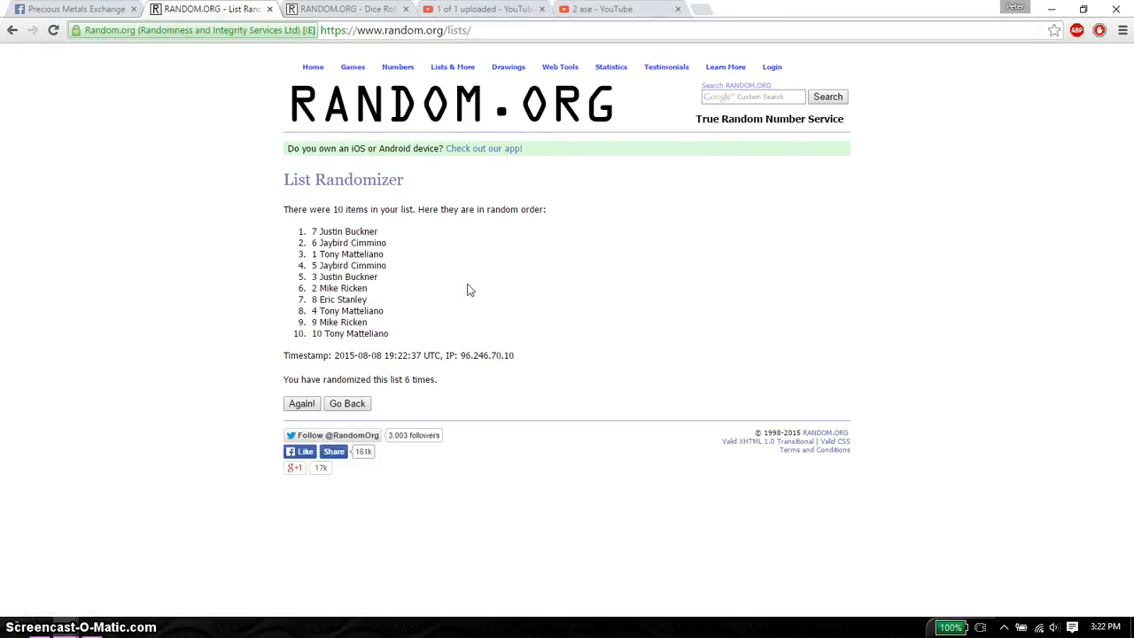
# Run a seventh shuffle putting 6 Jaybird Cimmino on top, then return to the six-and-one dice result
pyautogui.click(346, 9)
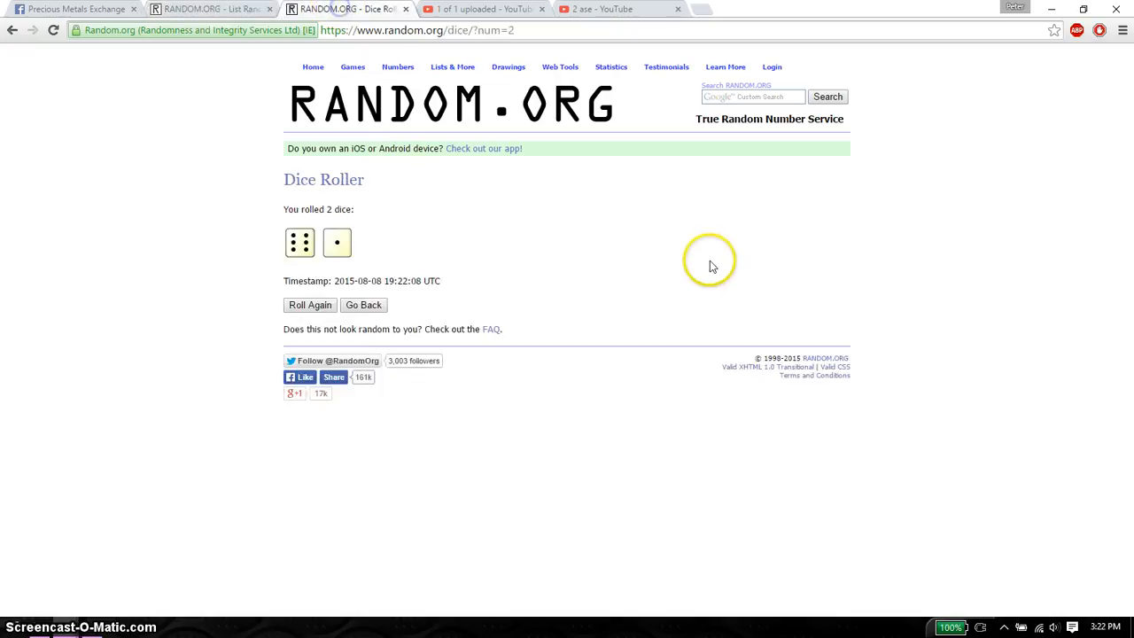
pyautogui.moveTo(641, 167)
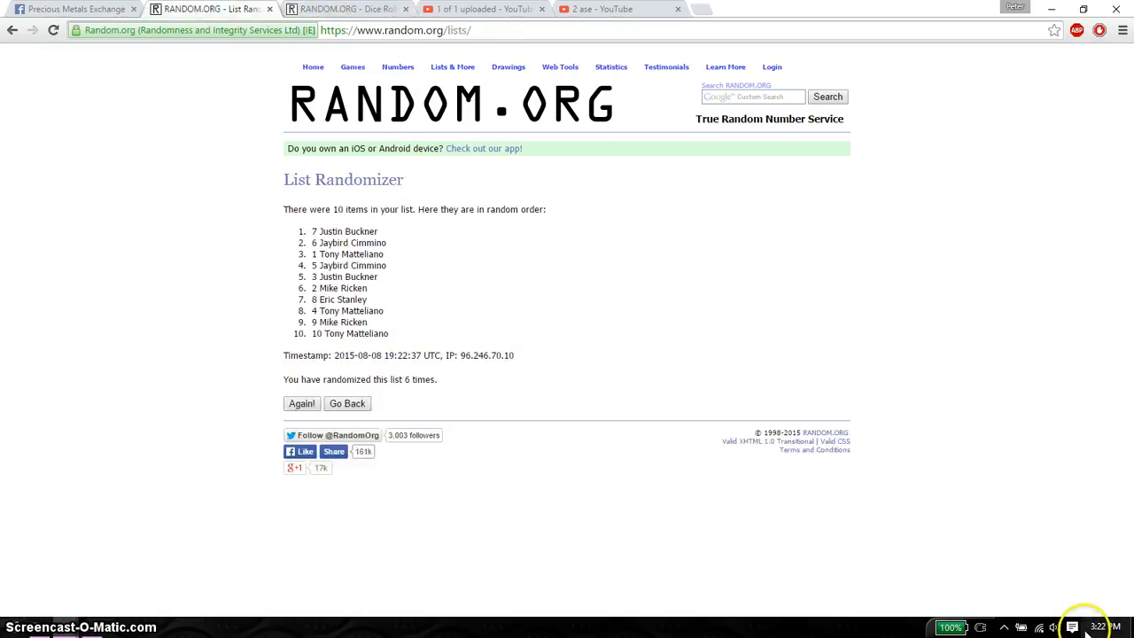
pyautogui.moveTo(524, 321)
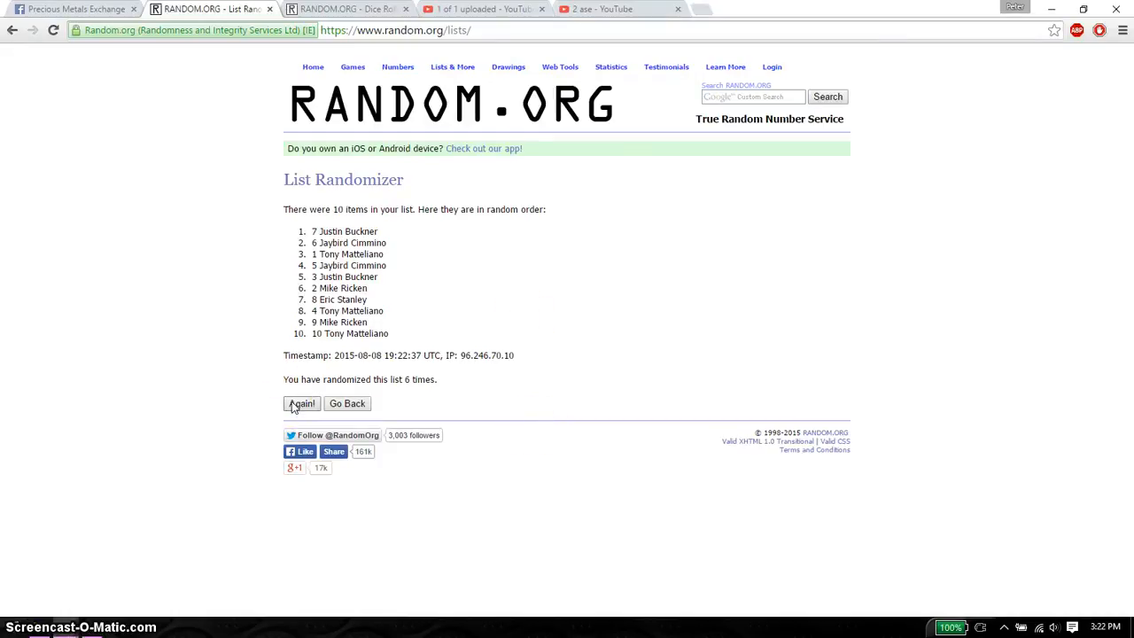
pyautogui.click(302, 404)
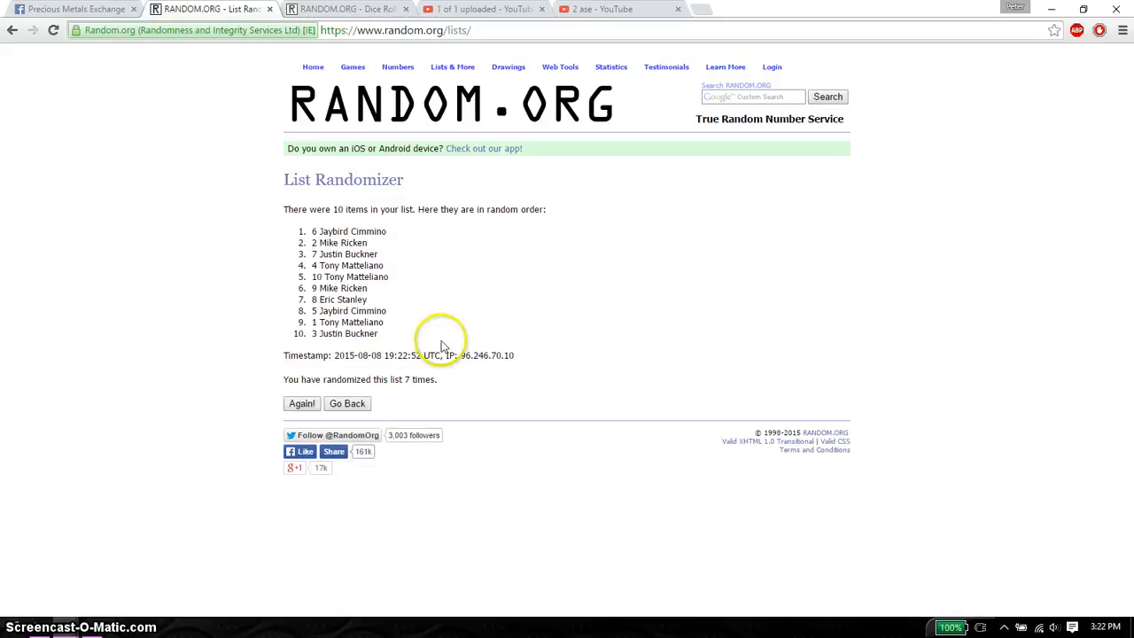
pyautogui.click(345, 8)
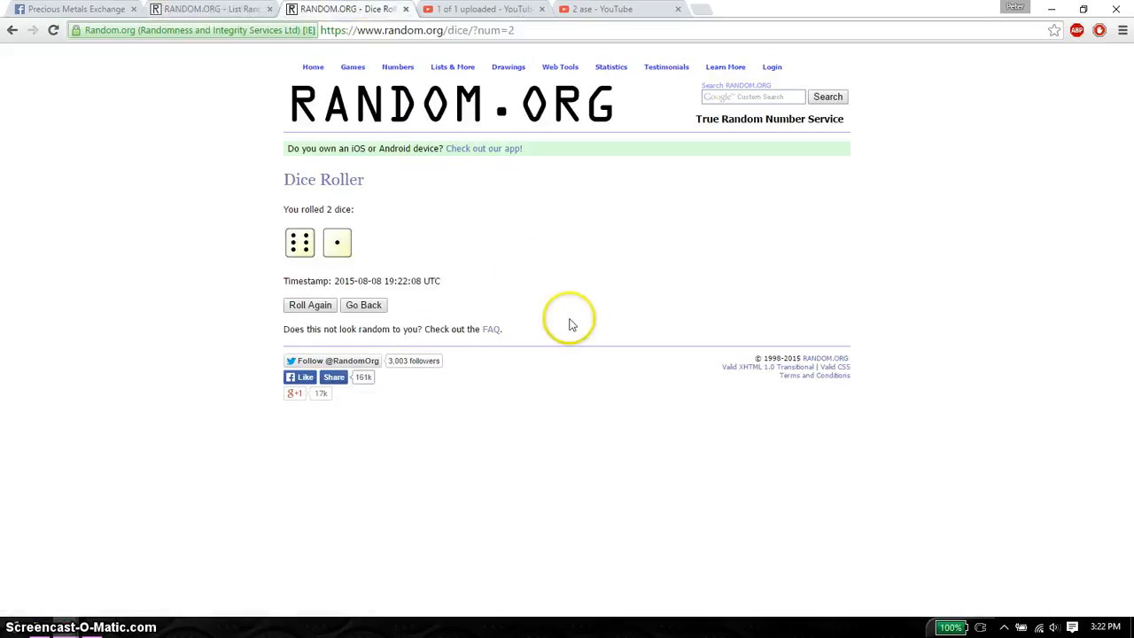